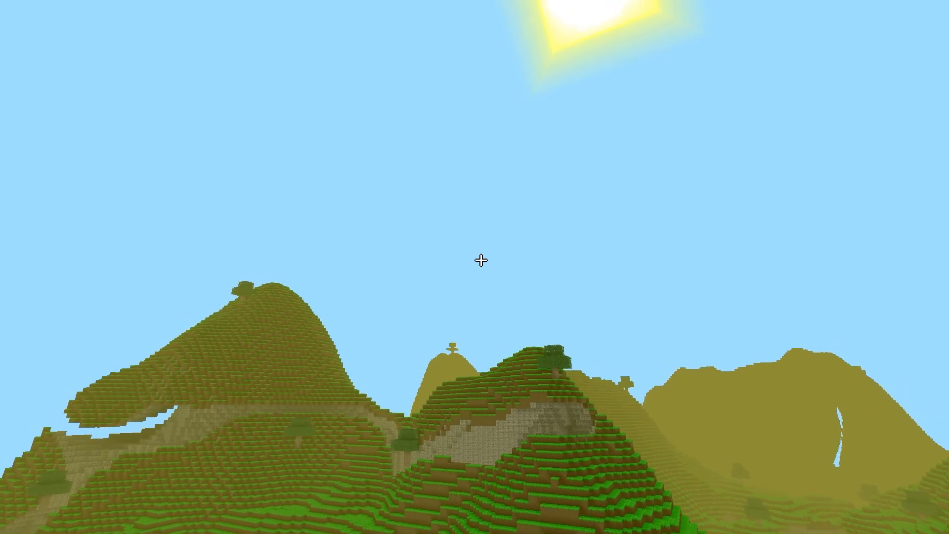
pyautogui.moveTo(478, 259)
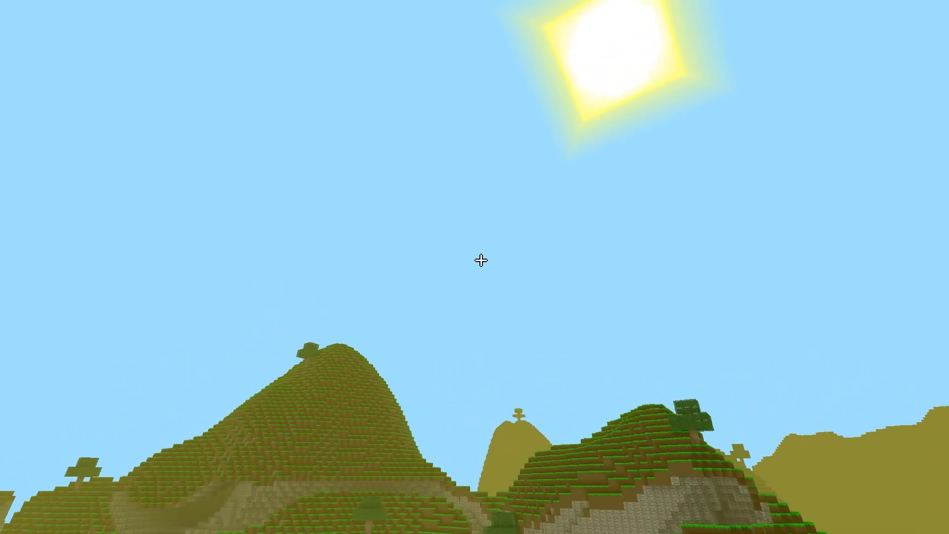
pyautogui.moveTo(474, 260)
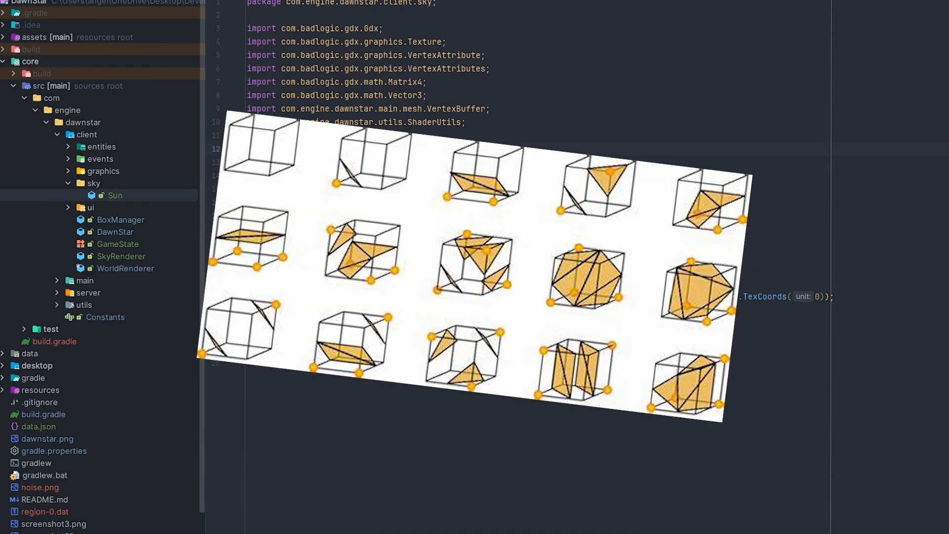
# Step: Review the sun quad buffer, texture and drawing code being moved into Sun.java
pyautogui.scroll(-3)
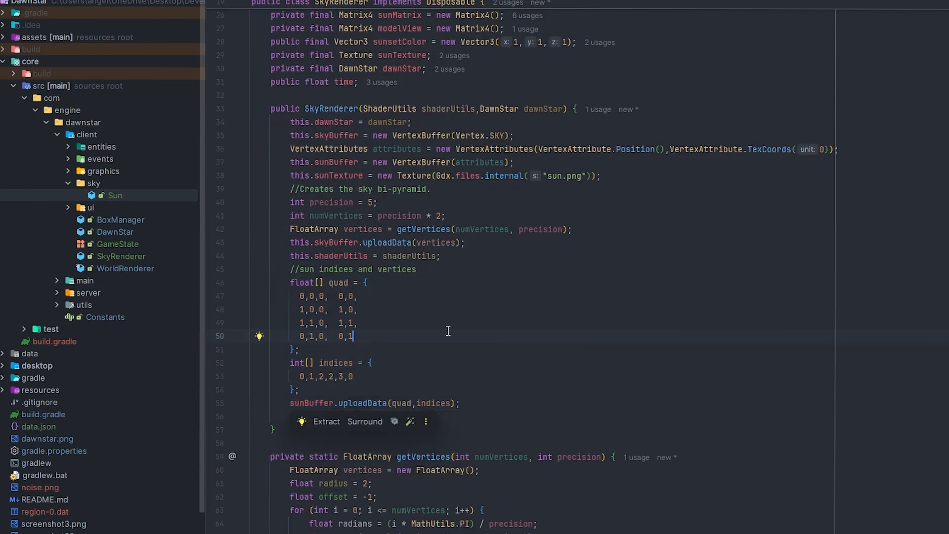
pyautogui.scroll(-3)
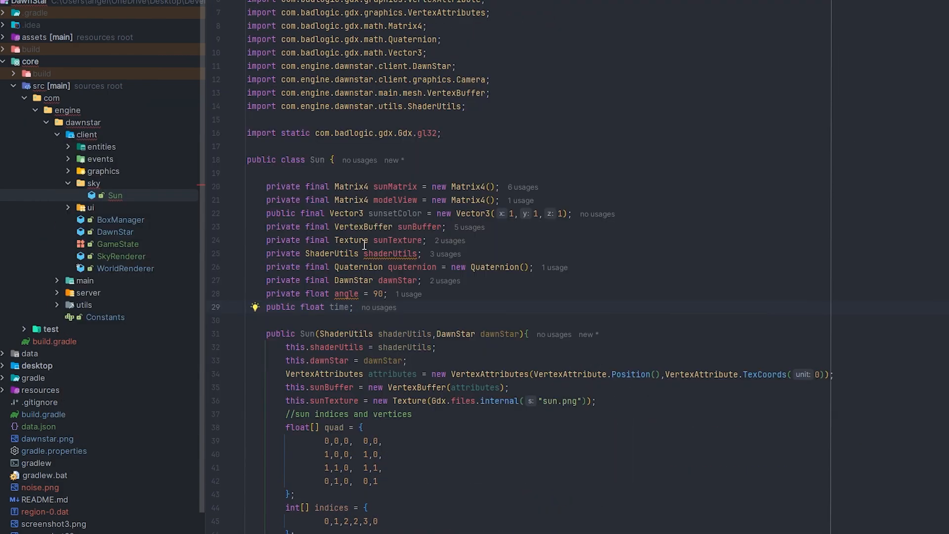
pyautogui.scroll(-3)
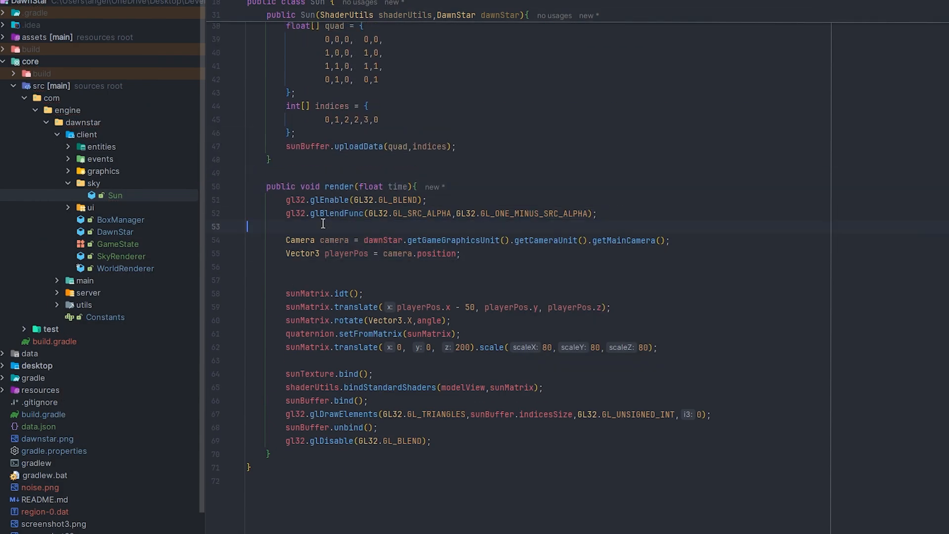
pyautogui.scroll(3)
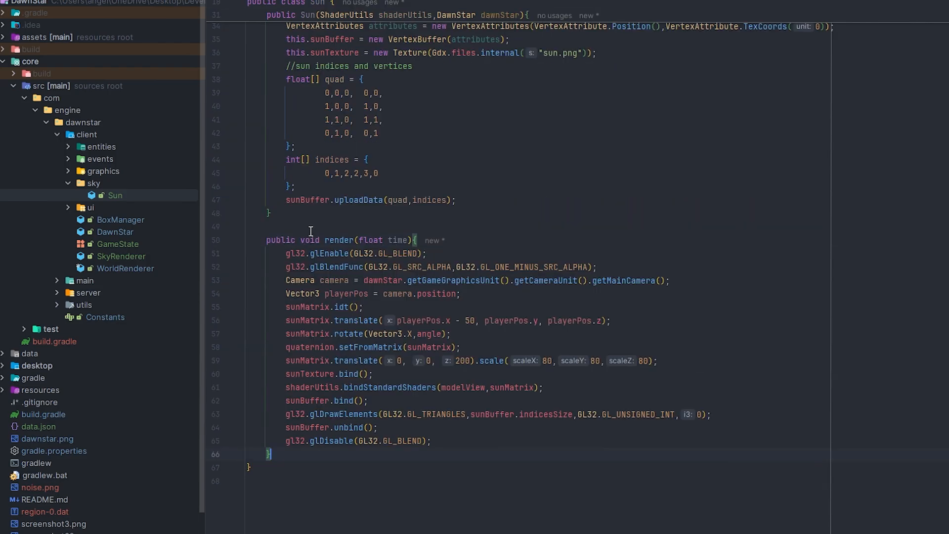
pyautogui.scroll(3)
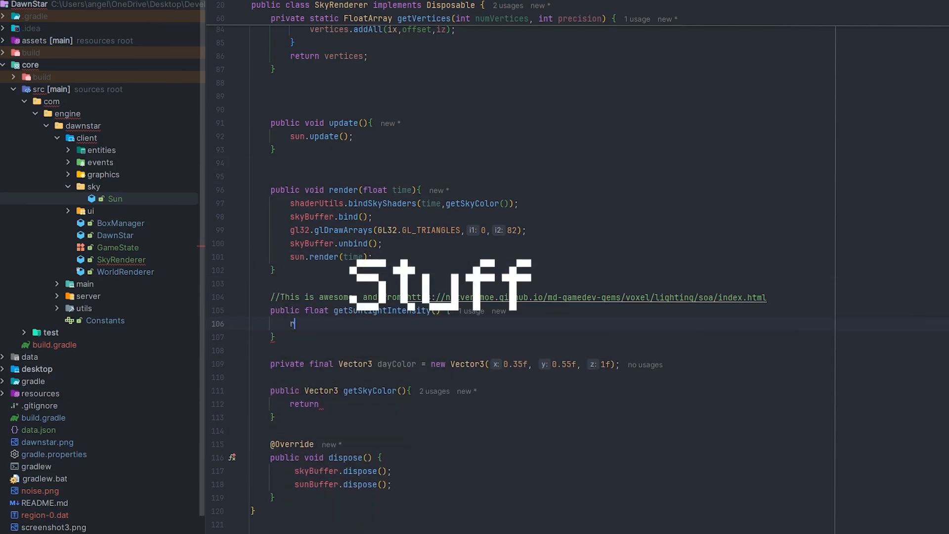
# Step: In SkyRenderer, call sun.render(time) on the new Sun(shaderUtils, dawnStar) instance
pyautogui.write('sun.')
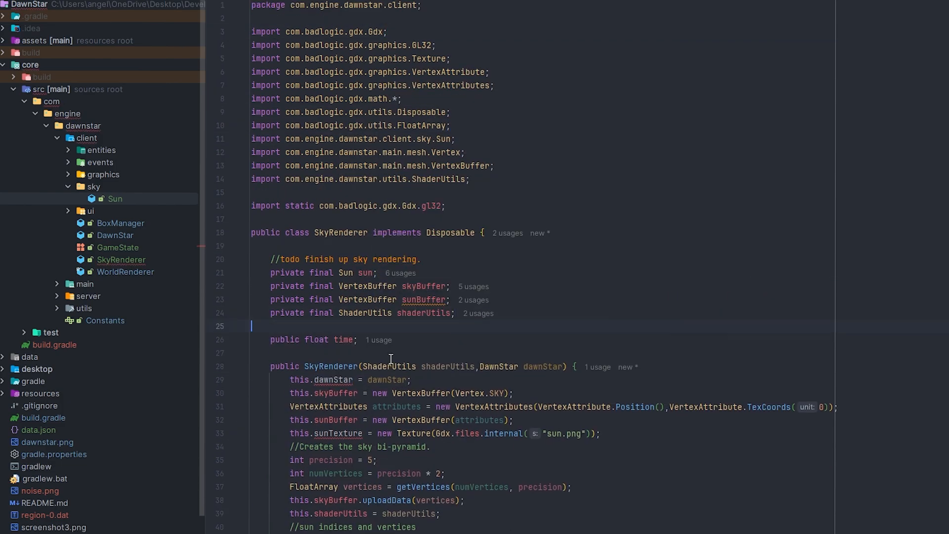
pyautogui.scroll(-3)
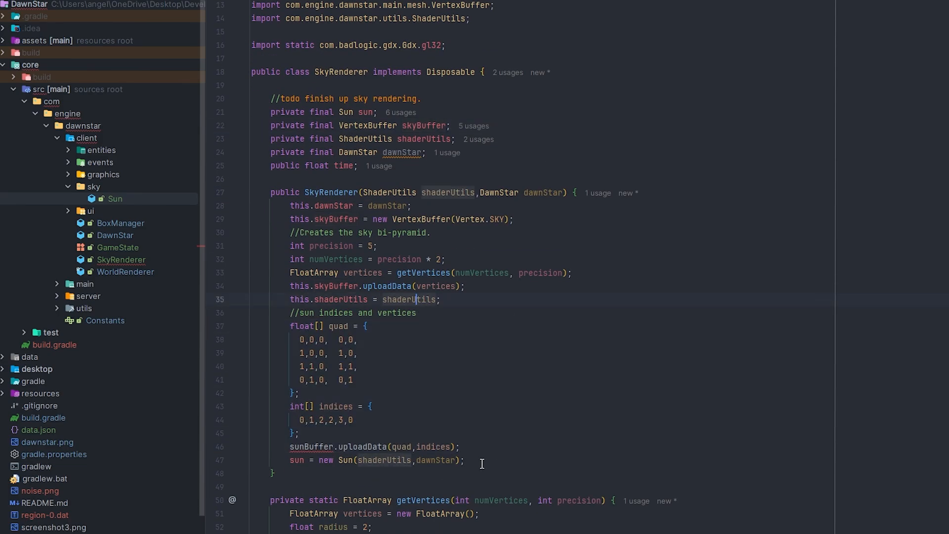
pyautogui.scroll(3)
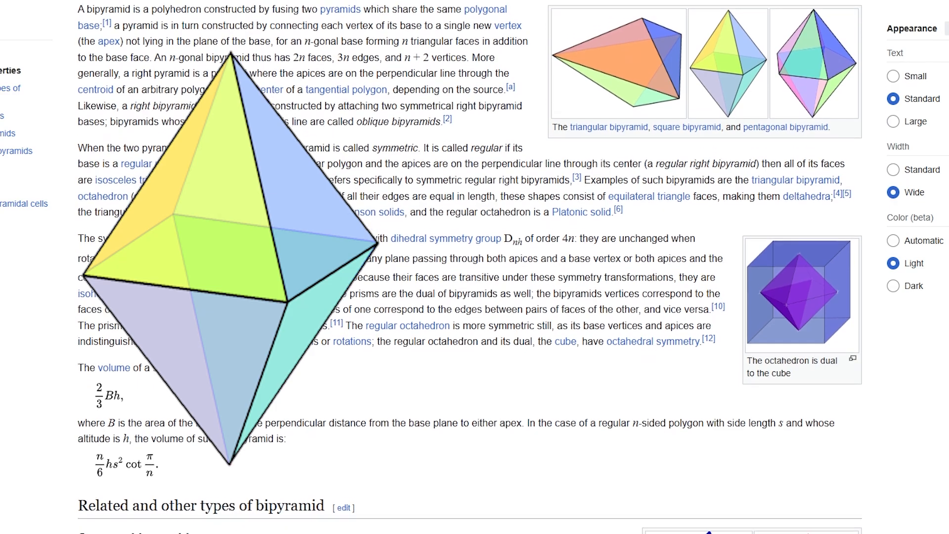
pyautogui.scroll(-3)
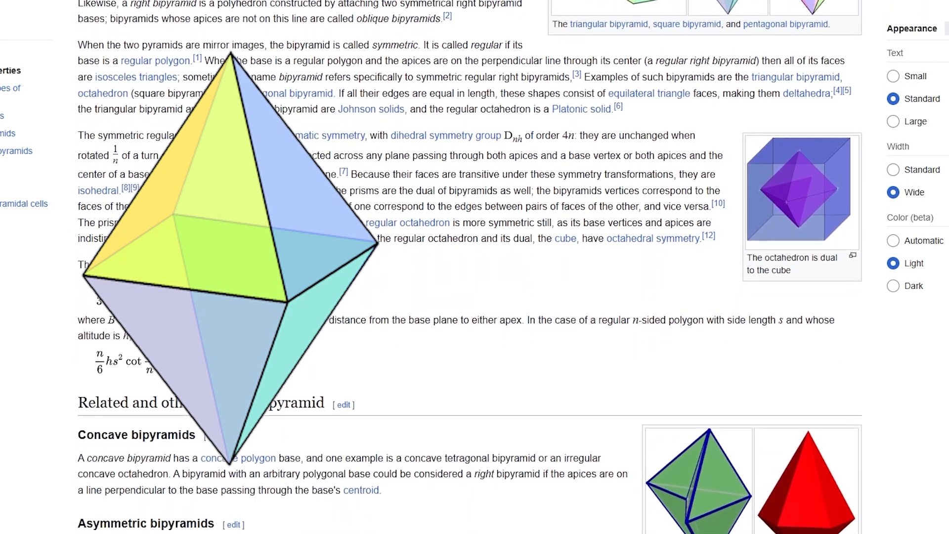
pyautogui.scroll(-3)
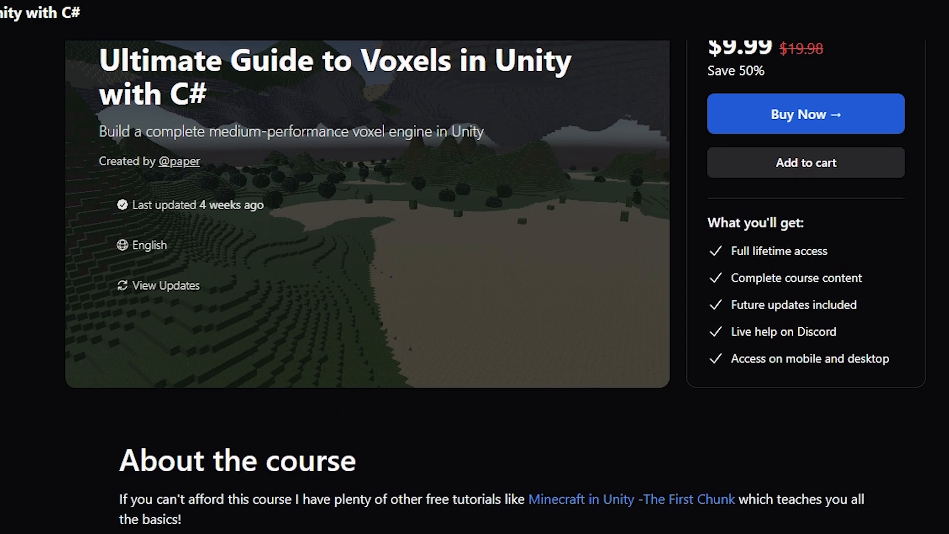
pyautogui.scroll(-3)
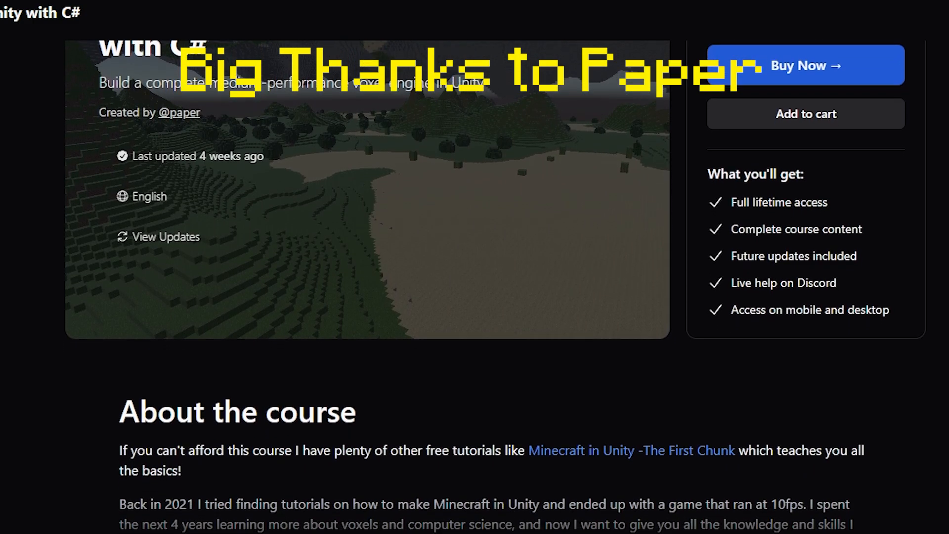
pyautogui.scroll(-3)
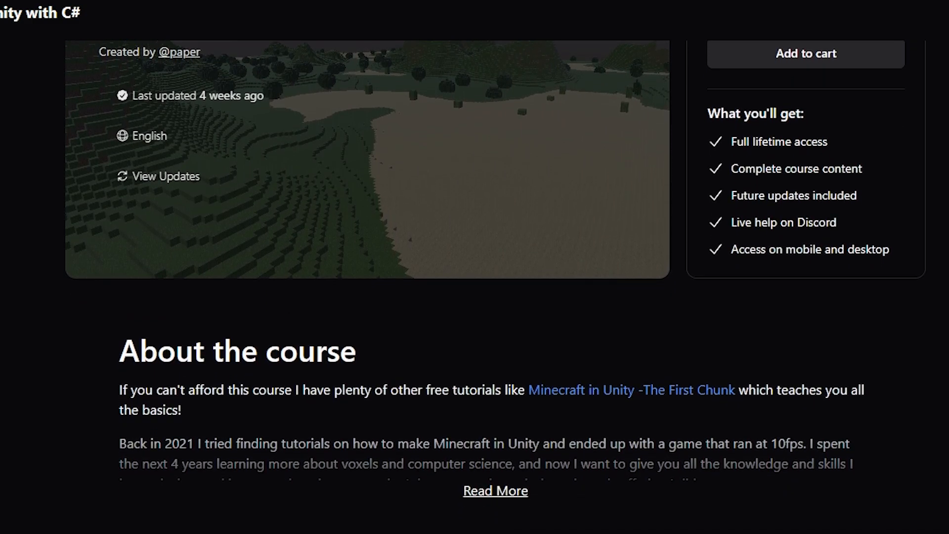
pyautogui.scroll(-3)
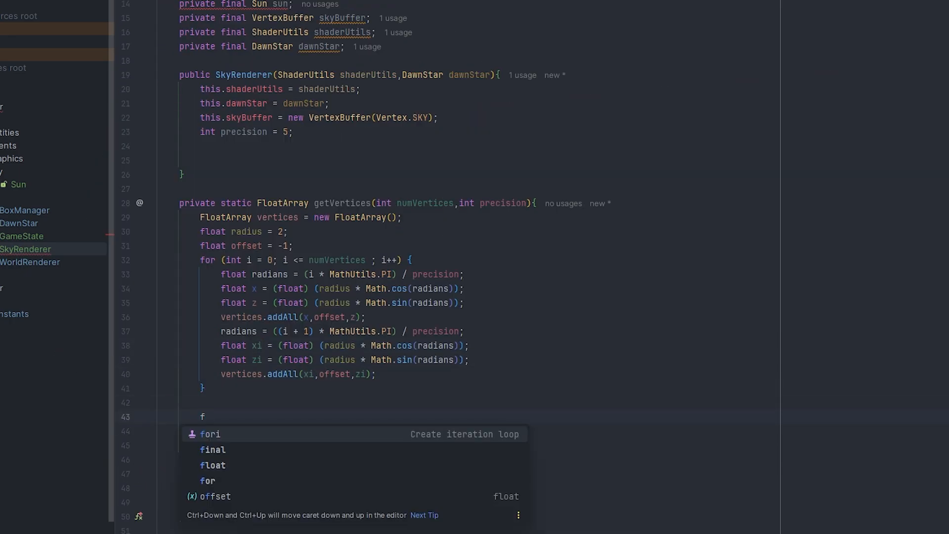
# Step: Add a second getVertices loop that also adds vertices at (x, -8 + offset, z)
pyautogui.click(210, 434)
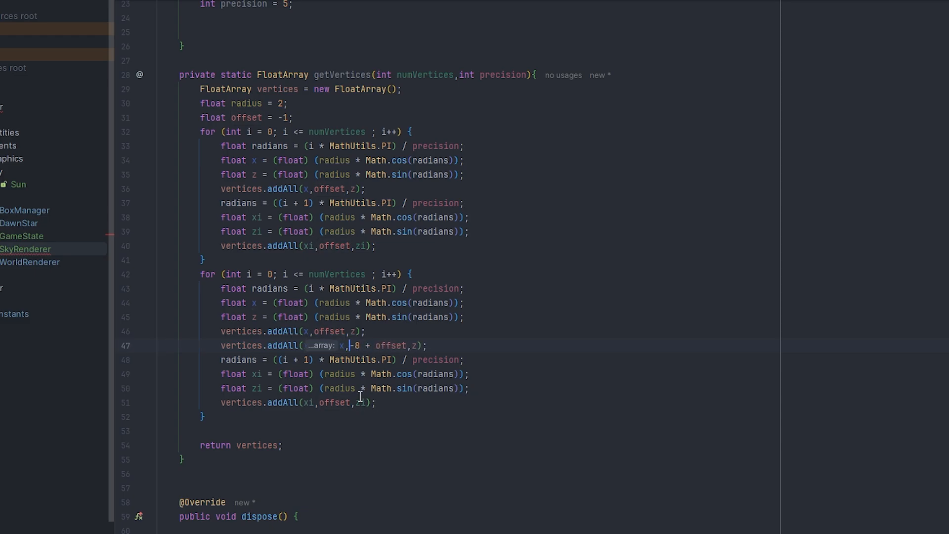
pyautogui.scroll(3)
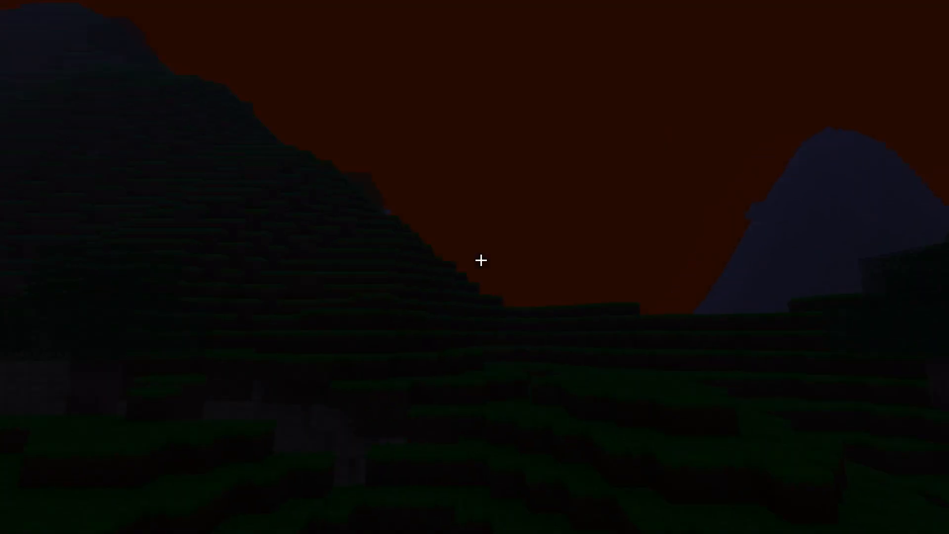
pyautogui.moveTo(475, 261)
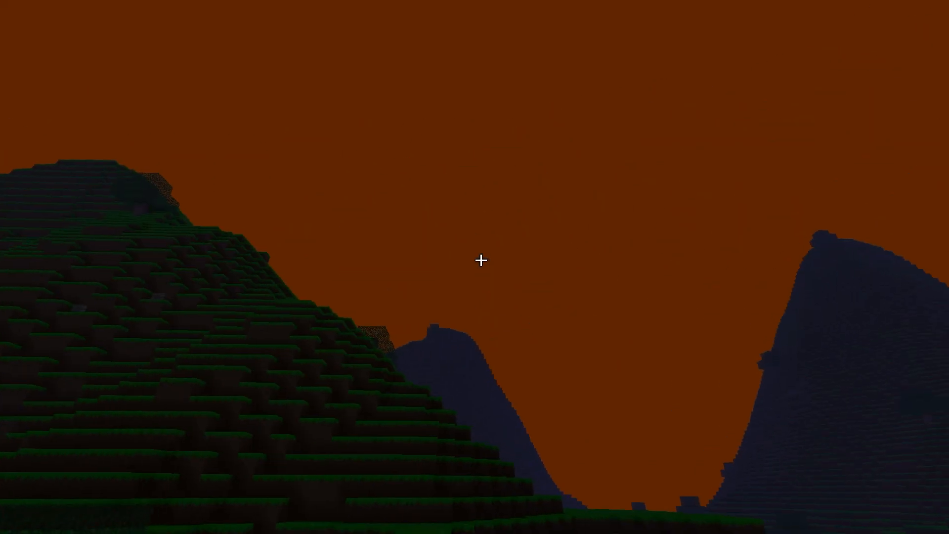
pyautogui.moveTo(480, 261)
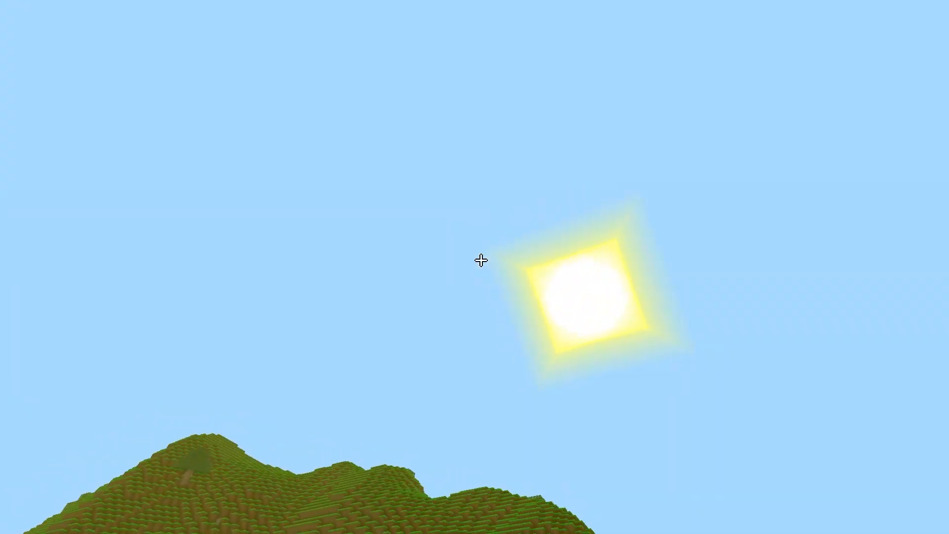
pyautogui.moveTo(474, 261)
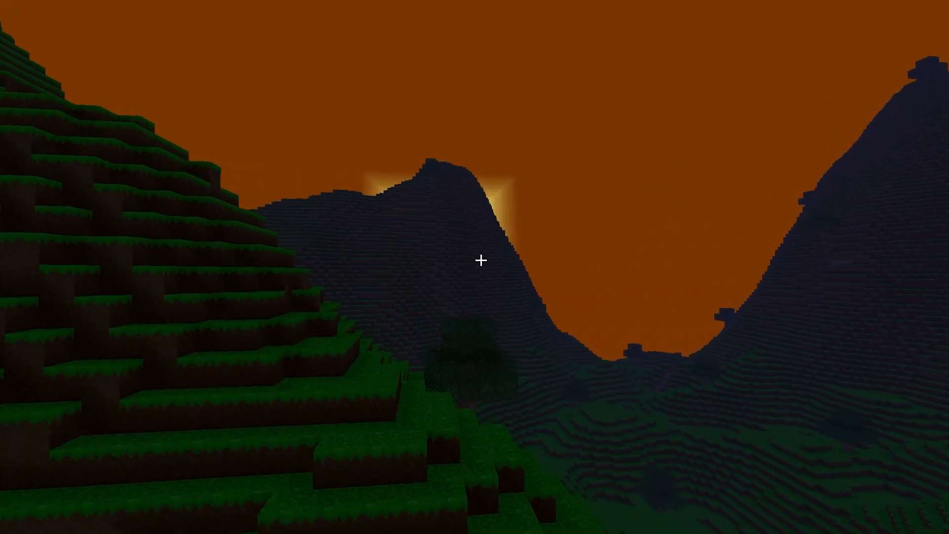
pyautogui.moveTo(474, 261)
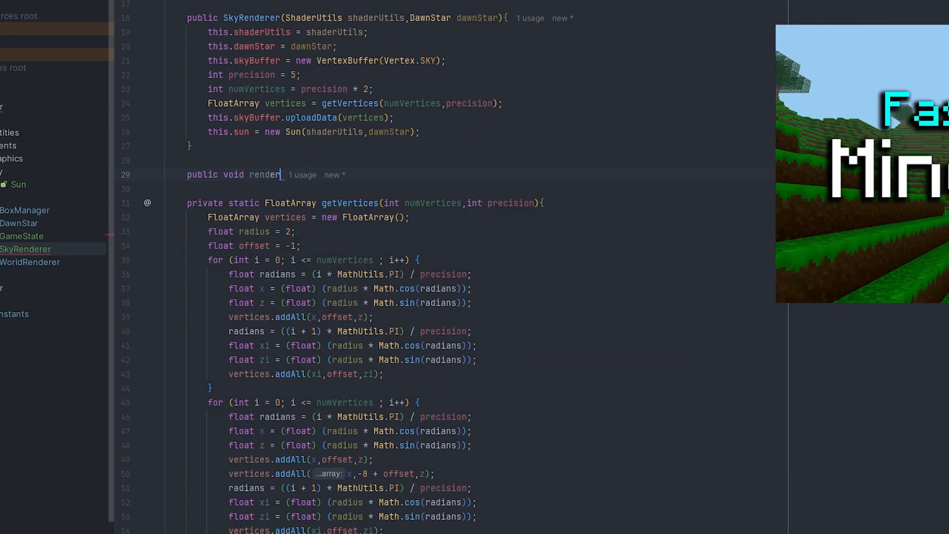
# Step: Add public void render() and public Vector3 getSkyColor() stubs to SkyRenderer
pyautogui.scroll(-3)
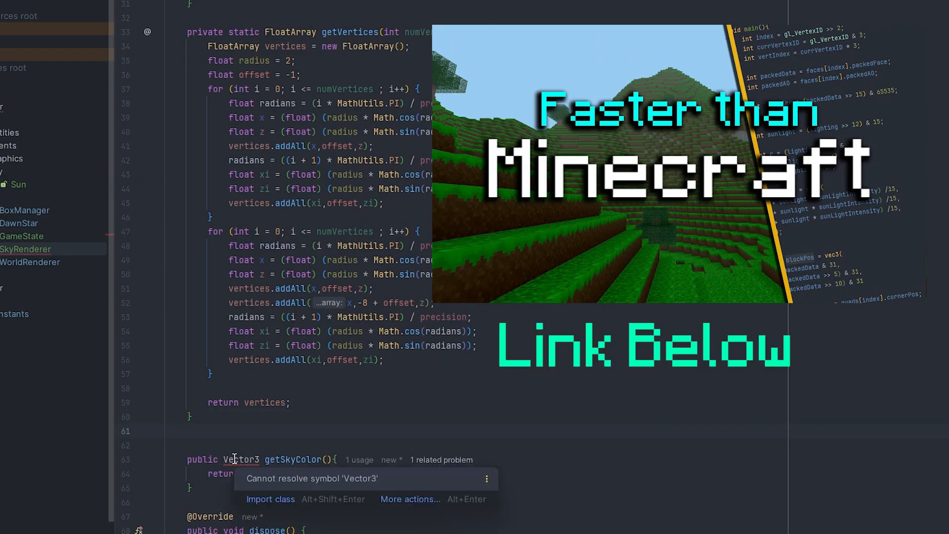